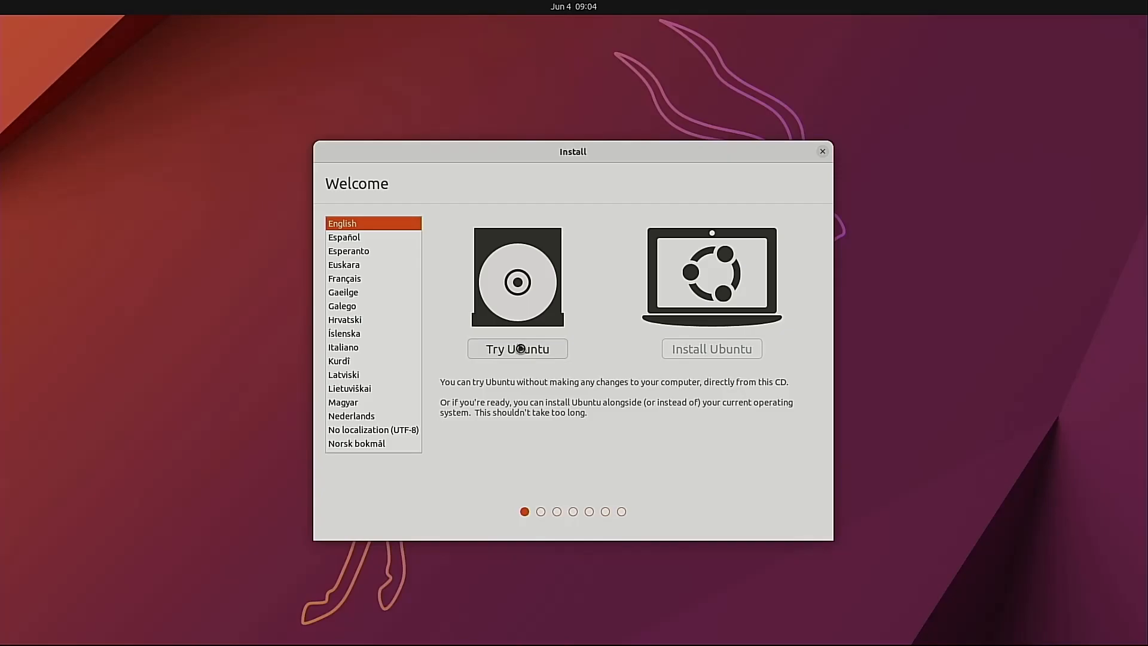
- Choose Try Ubuntu in the installer welcome screen to start the live session
{"action": "left_click", "coordinate": [516, 348]}
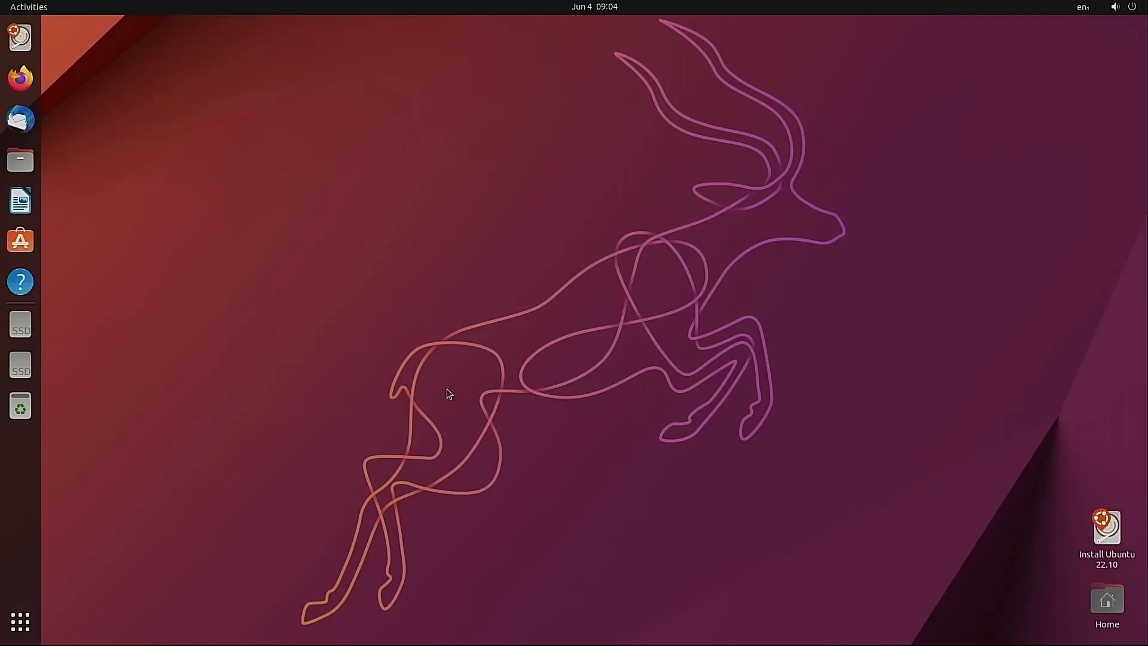
{"action": "mouse_move", "coordinate": [124, 248]}
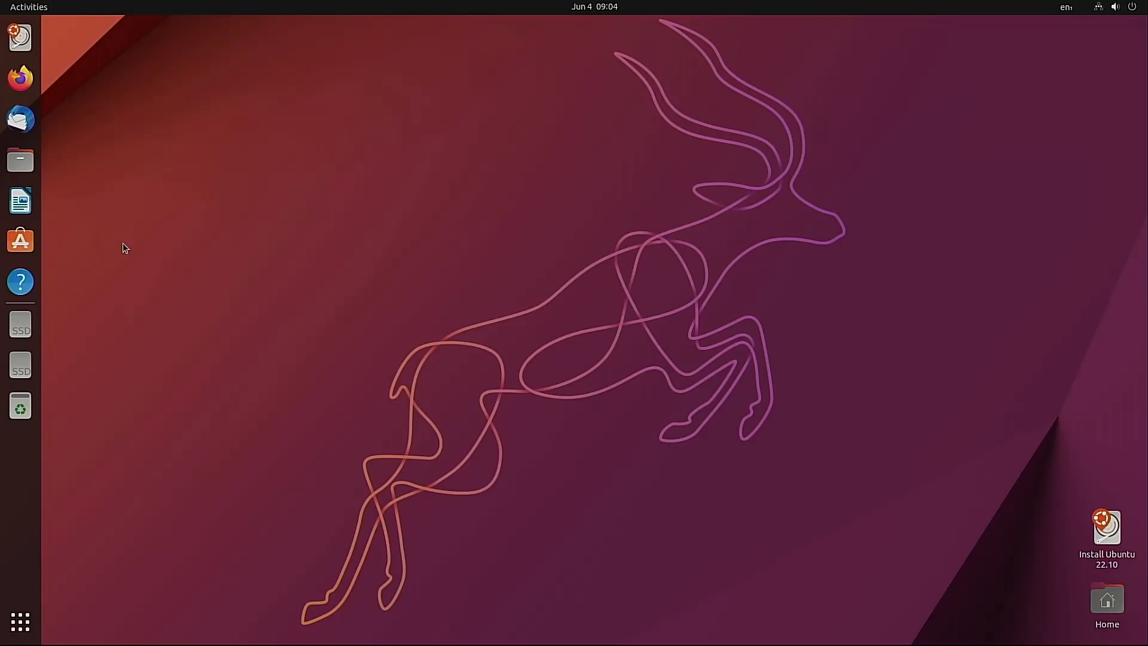
- Launch Firefox from the dock, landing on the GSF Software website
{"action": "left_click", "coordinate": [21, 77]}
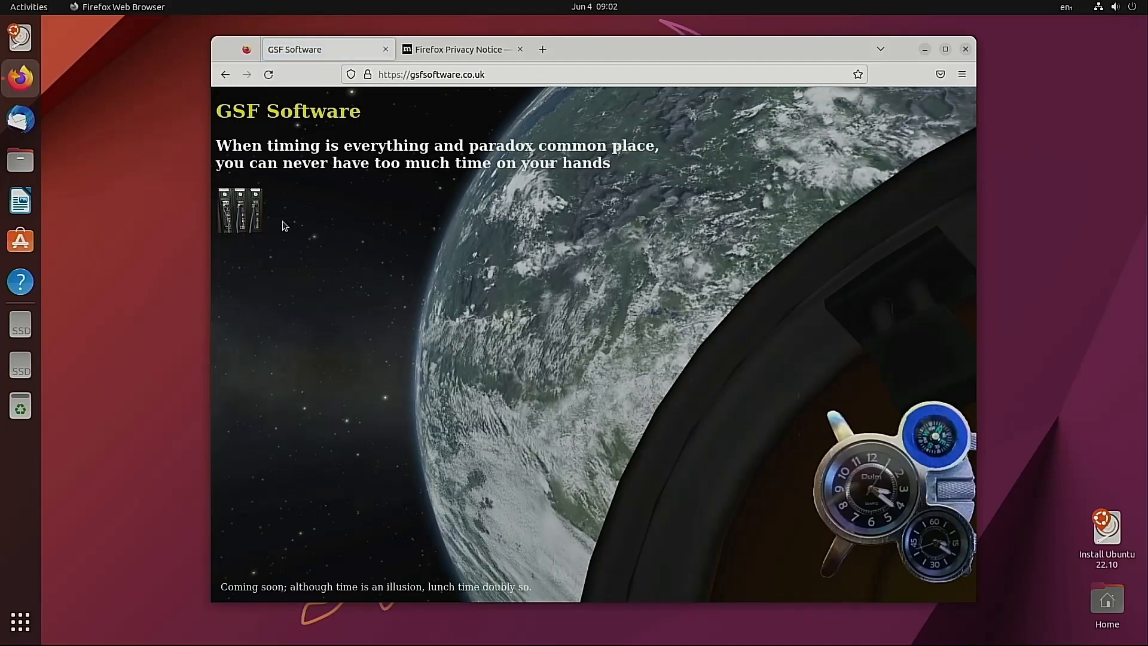
- Follow the computer image link to the PowerBasic Tutorial Code Samples page
{"action": "left_click", "coordinate": [239, 210]}
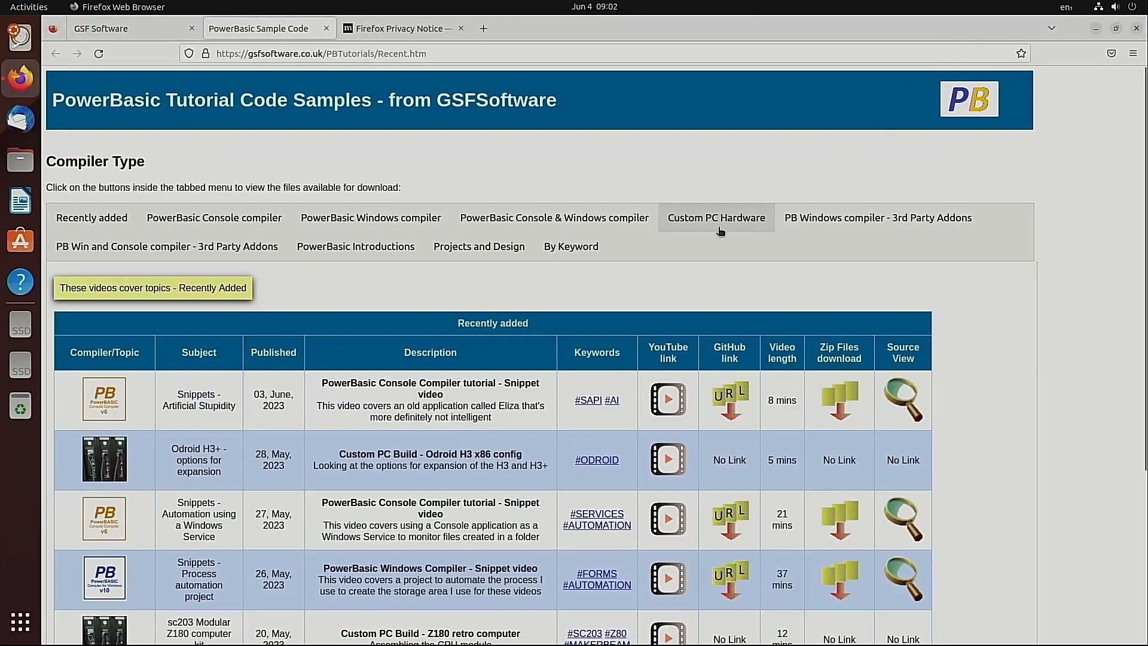
- Browse the Console compiler and Custom PC Hardware video lists to the end, then close Firefox
{"action": "scroll", "scroll_direction": "down", "scroll_amount": 3}
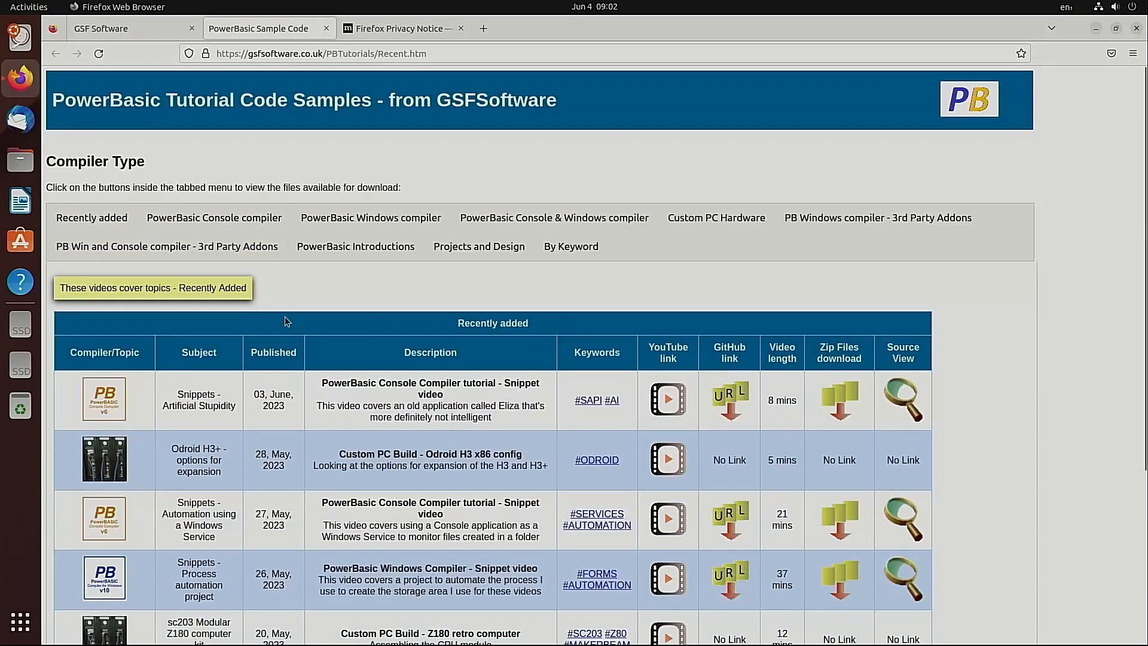
{"action": "left_click", "coordinate": [214, 218]}
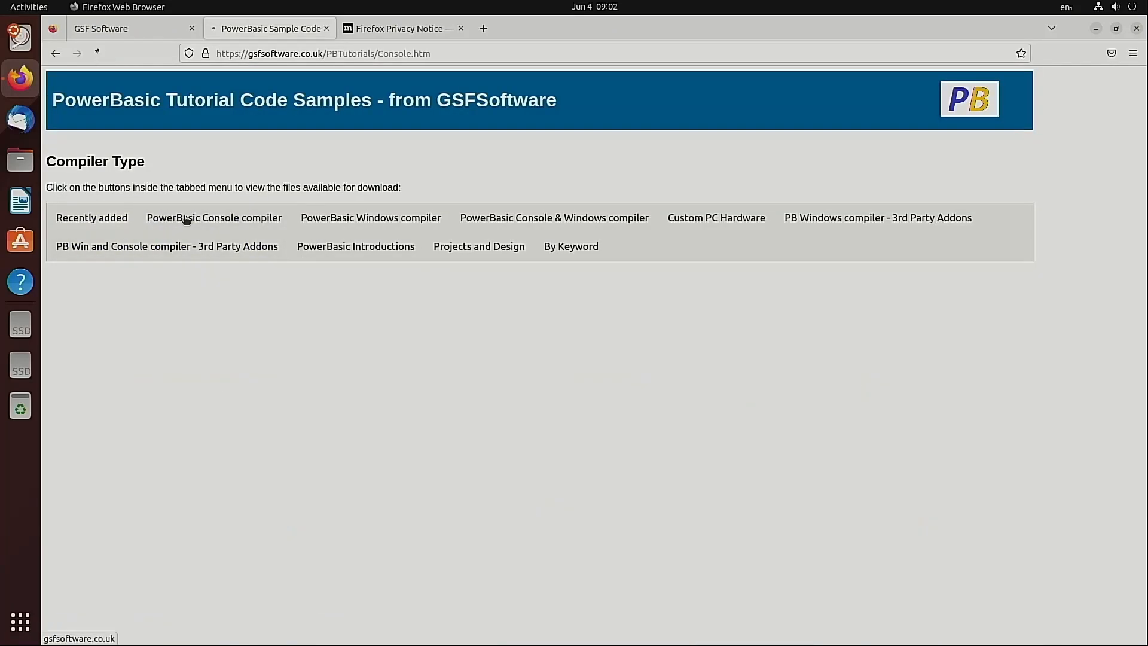
{"action": "left_click", "coordinate": [355, 246]}
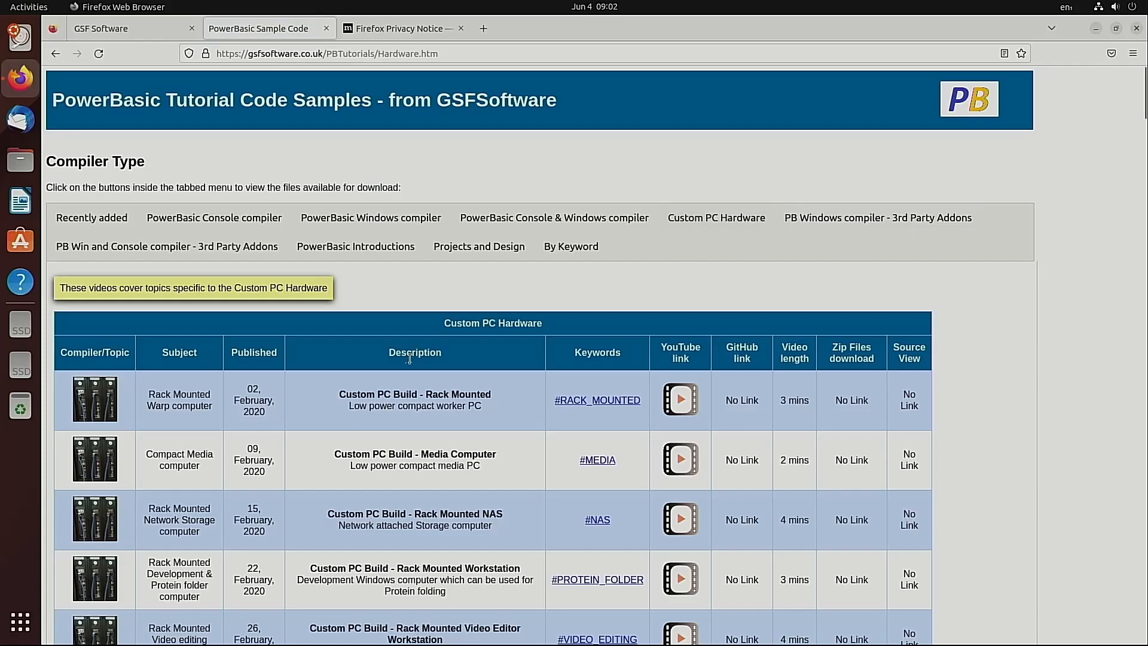
{"action": "scroll", "scroll_direction": "down", "scroll_amount": 3}
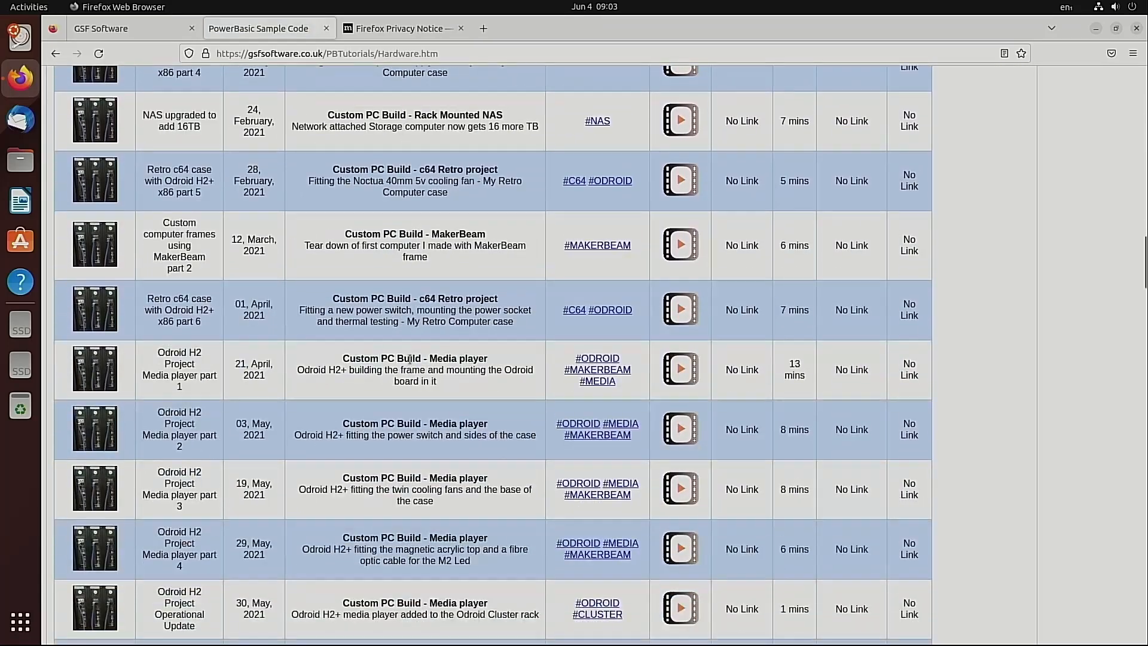
{"action": "scroll", "scroll_direction": "down", "scroll_amount": 3}
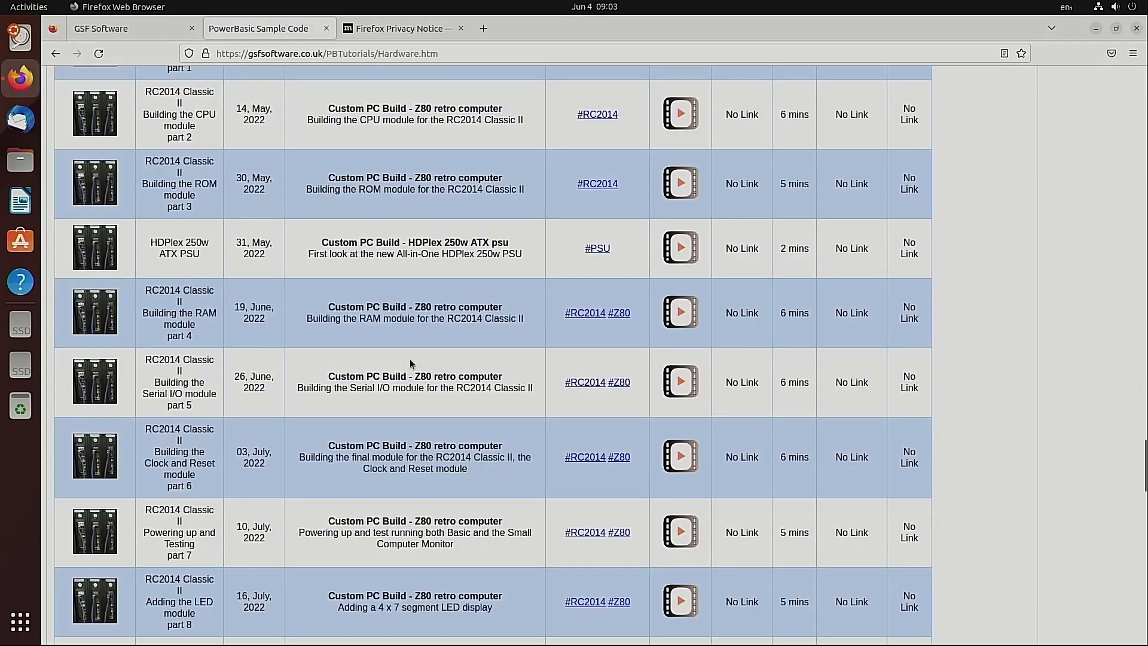
{"action": "scroll", "scroll_direction": "down", "scroll_amount": 3}
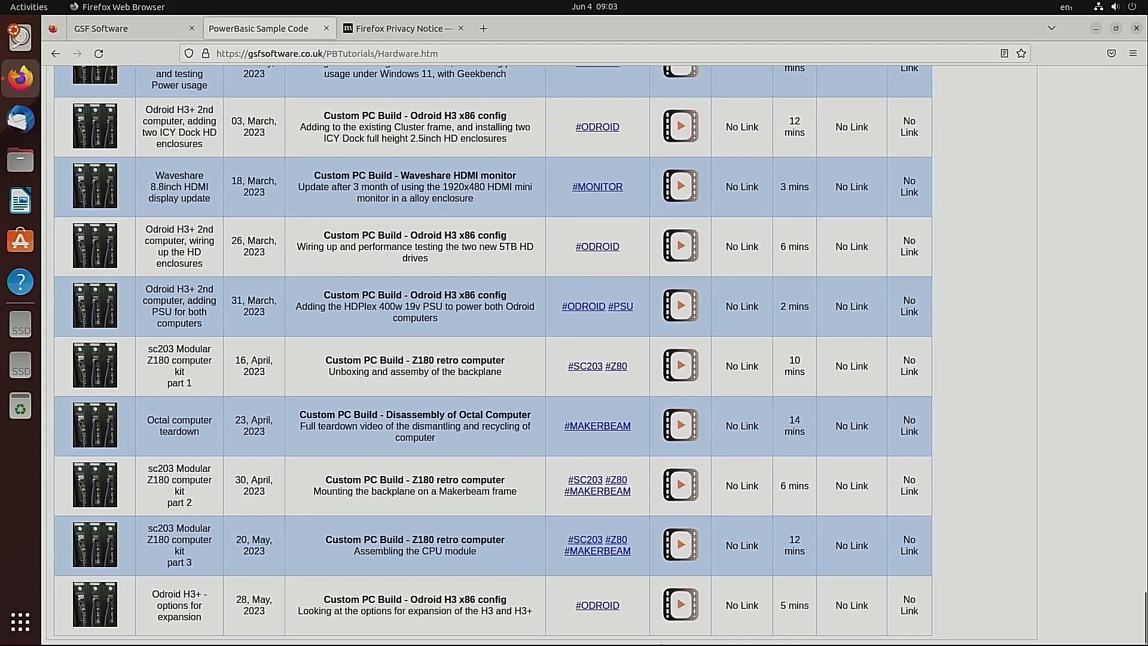
{"action": "left_click", "coordinate": [680, 605]}
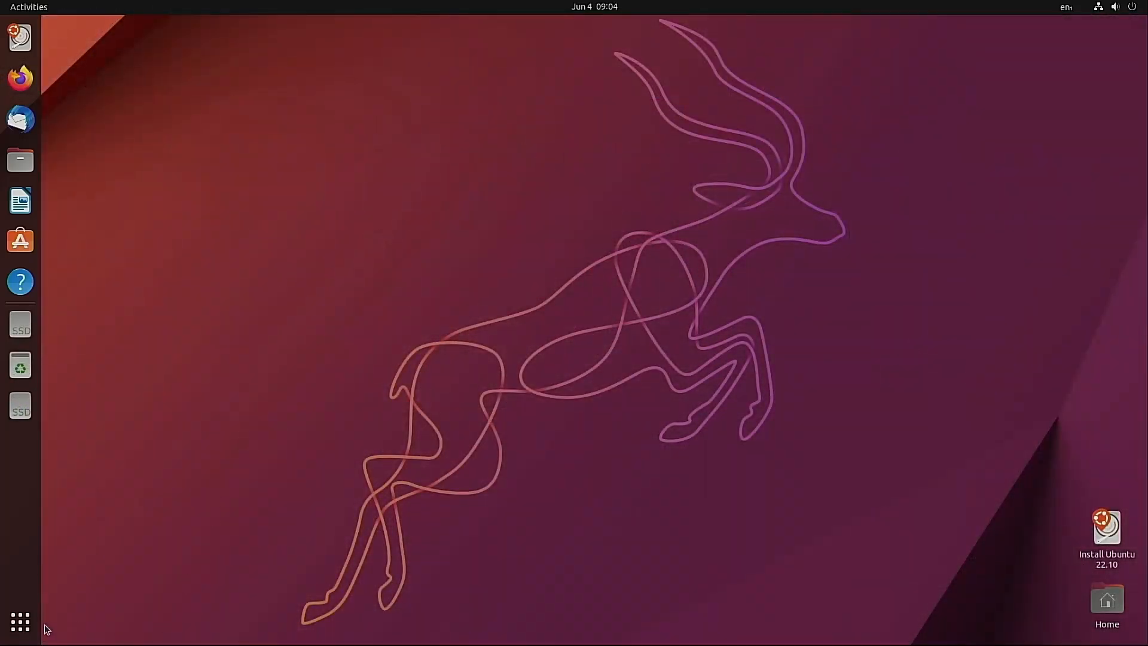
- Show all installed applications and launch Mahjongg with a new Easy game
{"action": "left_click", "coordinate": [20, 622]}
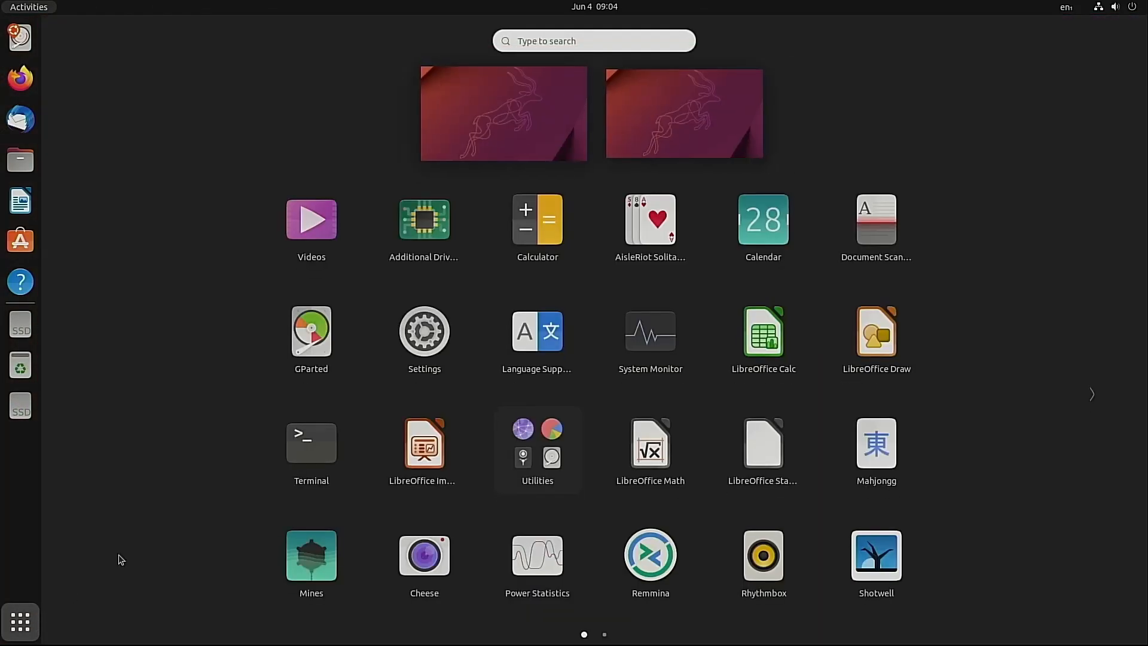
{"action": "mouse_move", "coordinate": [370, 400]}
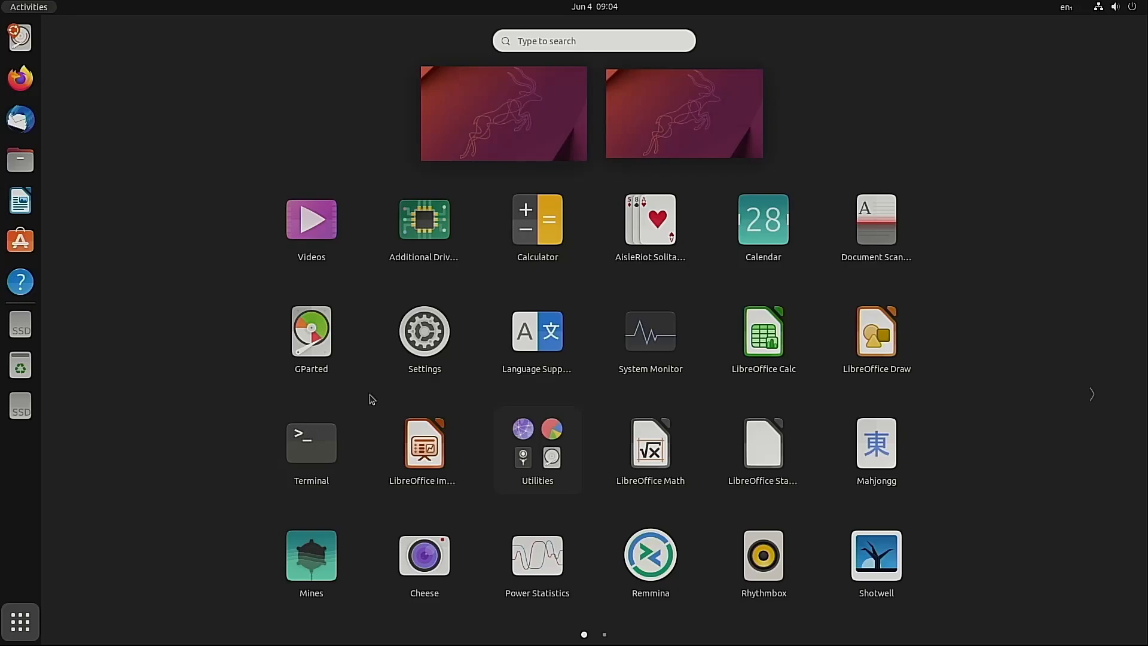
{"action": "mouse_move", "coordinate": [765, 432]}
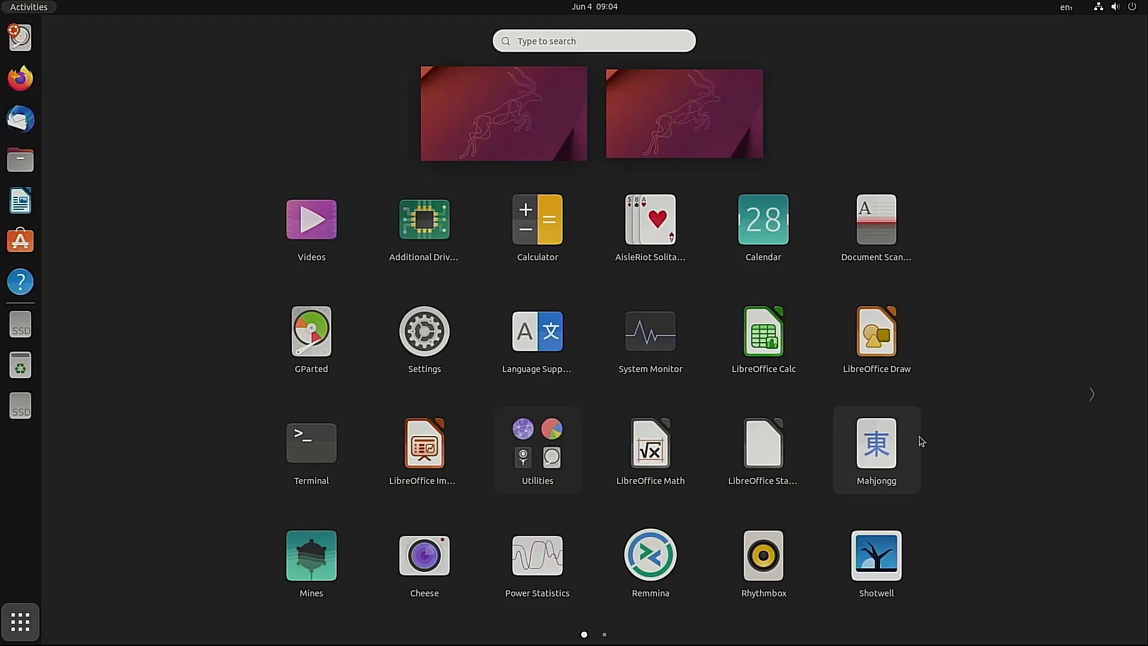
{"action": "left_click", "coordinate": [875, 443]}
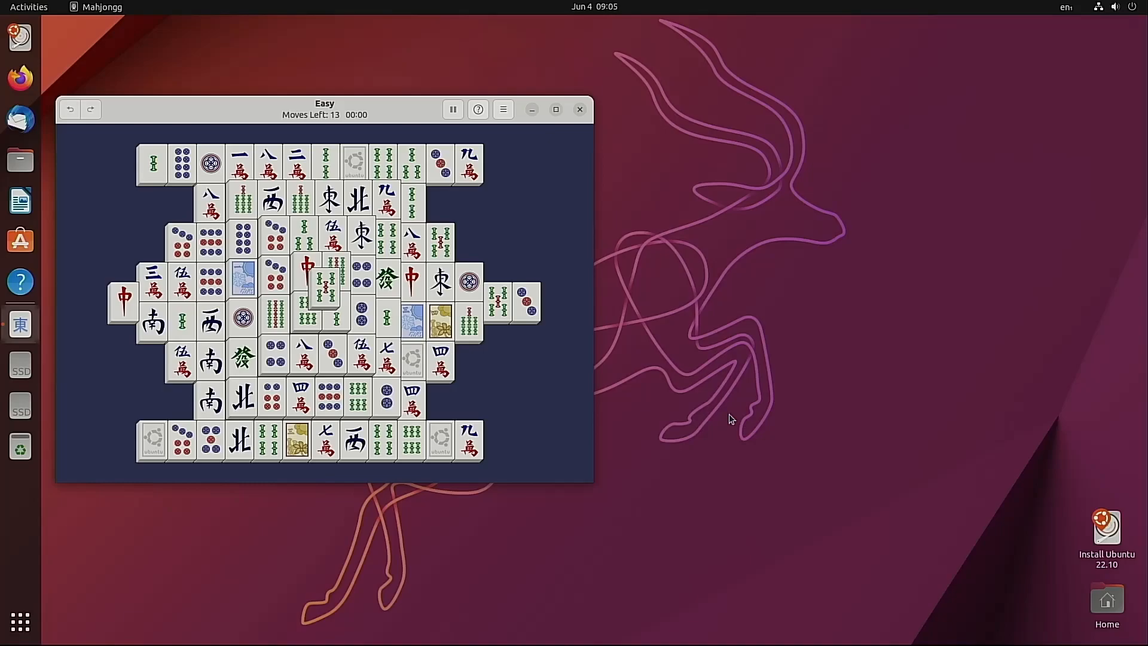
- Leave the Mahjongg board and return to the applications grid
{"action": "left_click", "coordinate": [20, 621]}
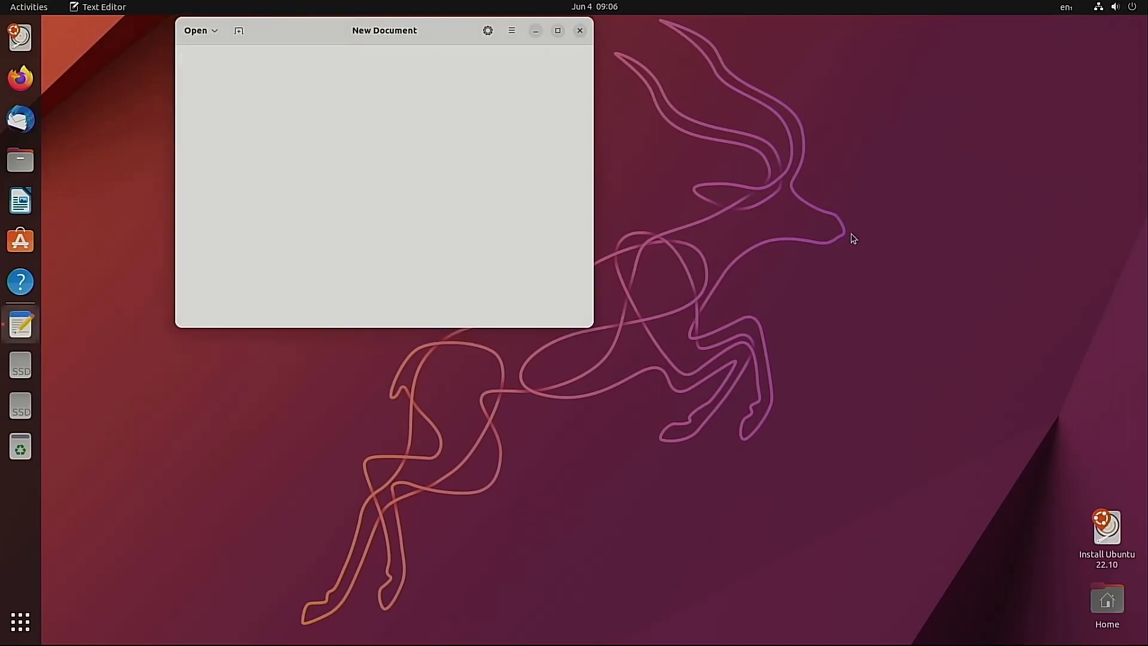
- Write 'text editor' in the new document, then close Text Editor discarding the changes
{"action": "type", "text": "text e"}
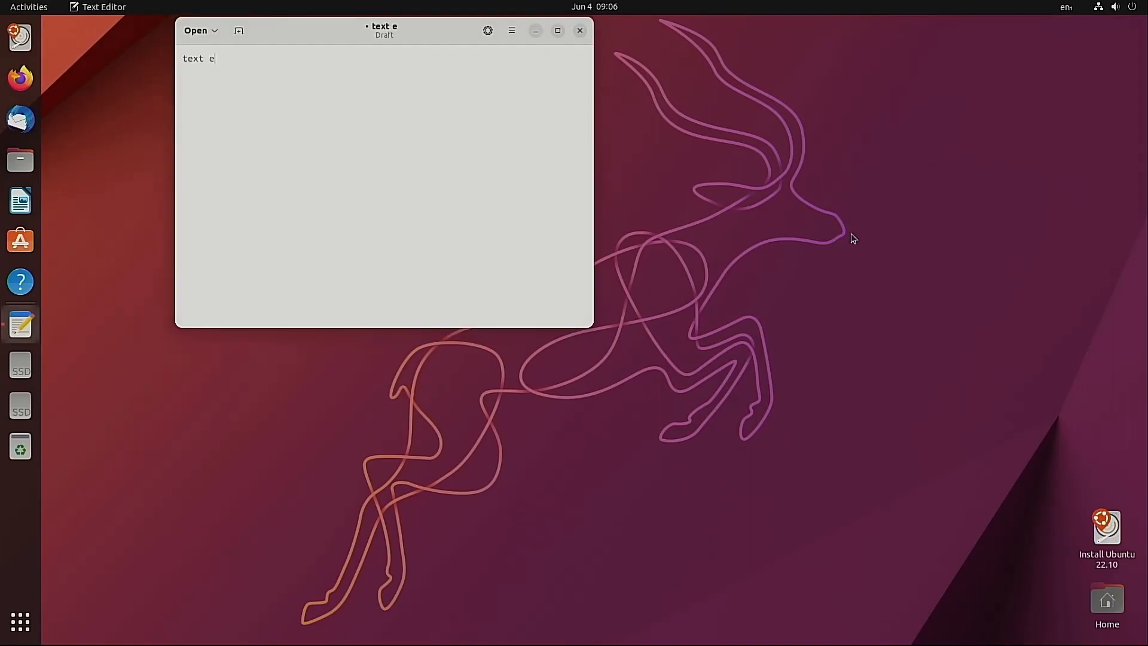
{"action": "type", "text": "ditor"}
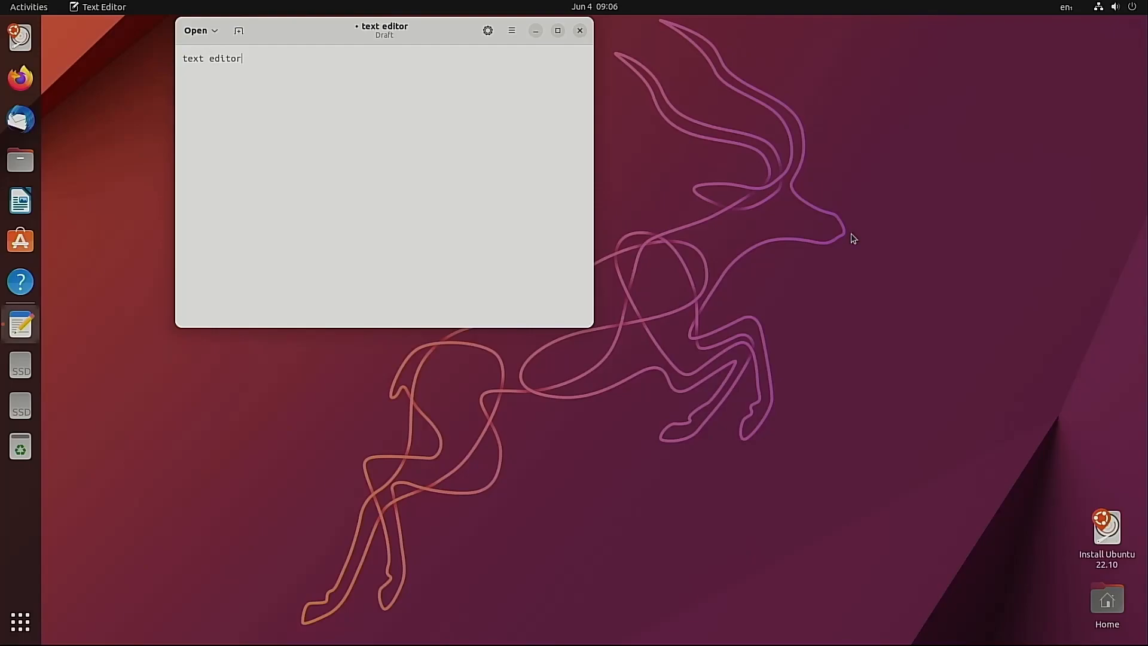
{"action": "mouse_move", "coordinate": [581, 28]}
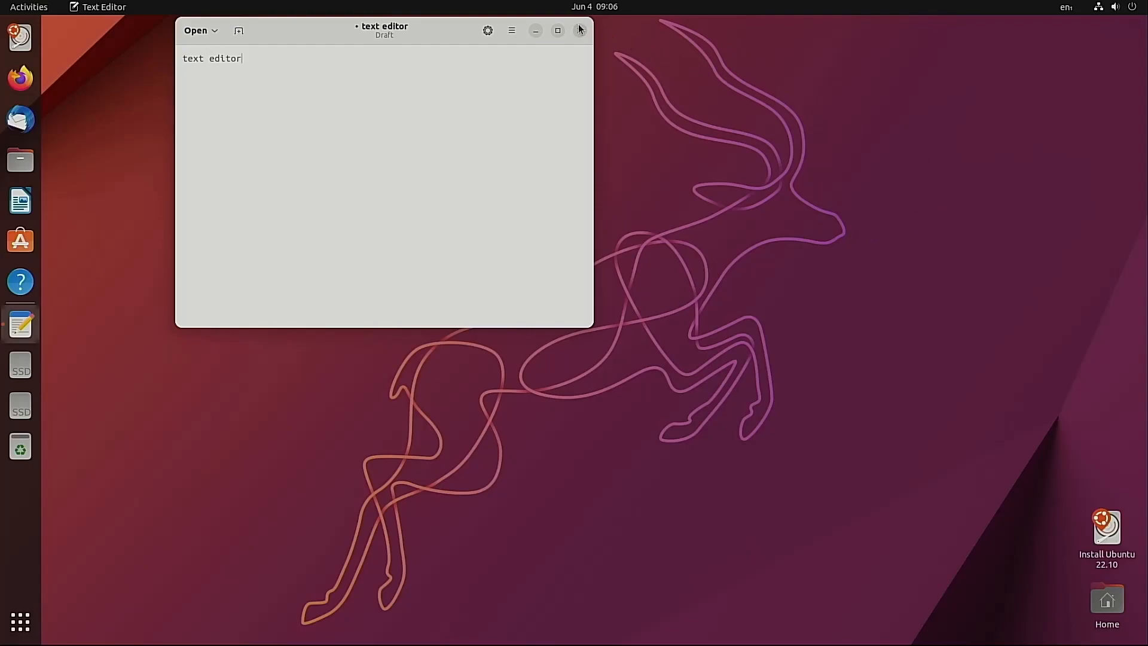
{"action": "left_click", "coordinate": [578, 30]}
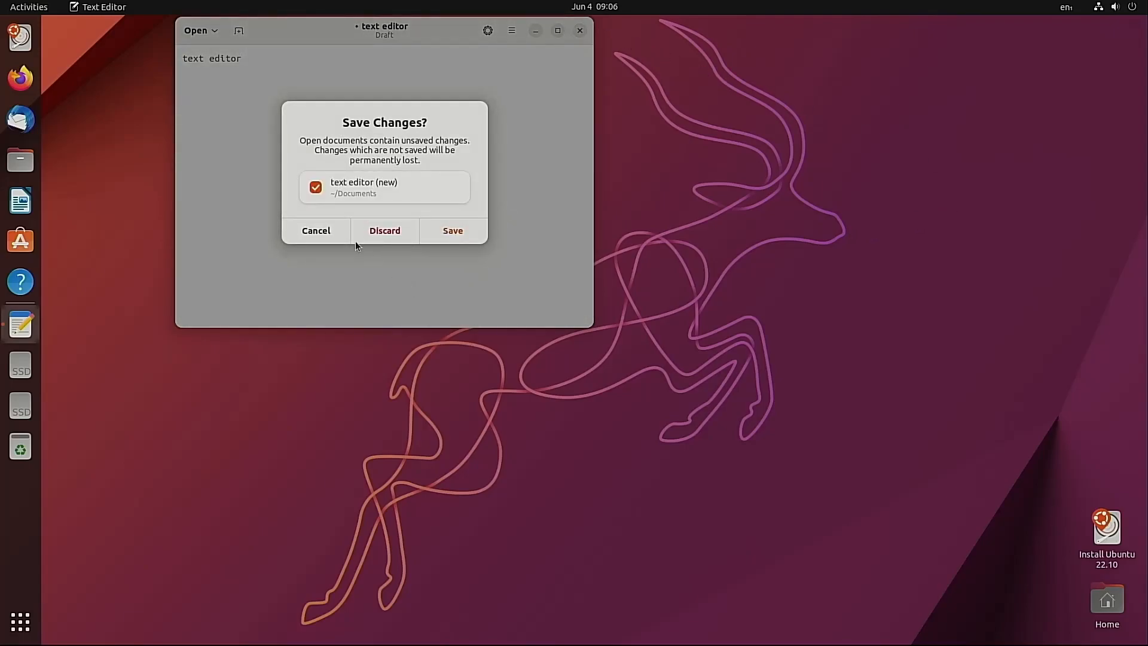
{"action": "left_click", "coordinate": [384, 230]}
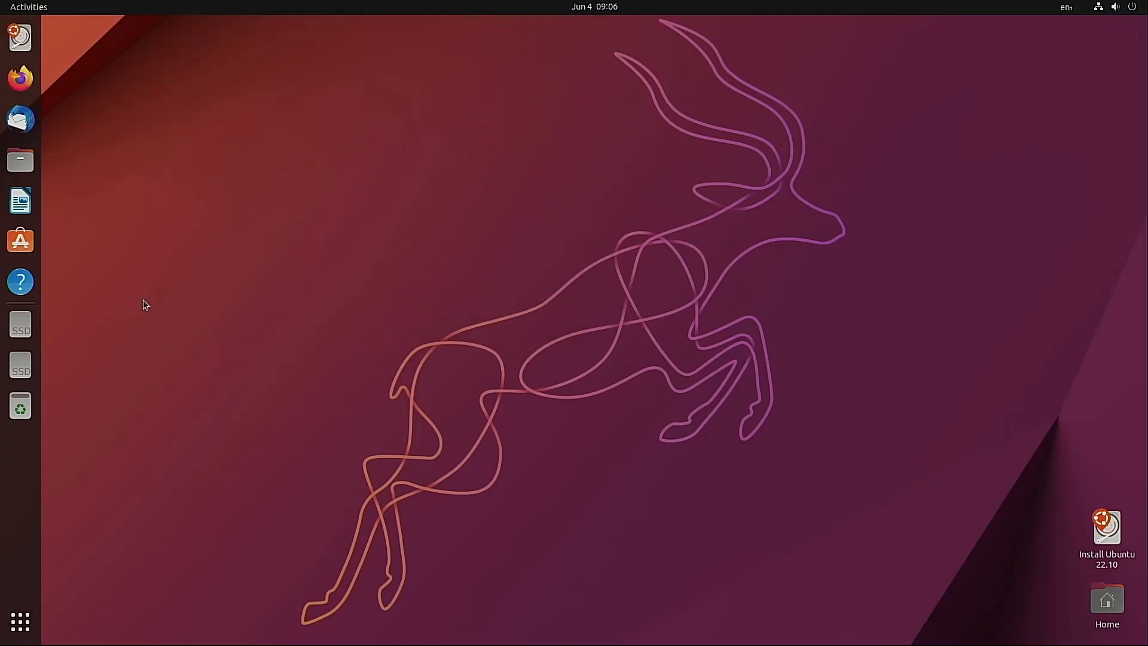
{"action": "mouse_move", "coordinate": [188, 350]}
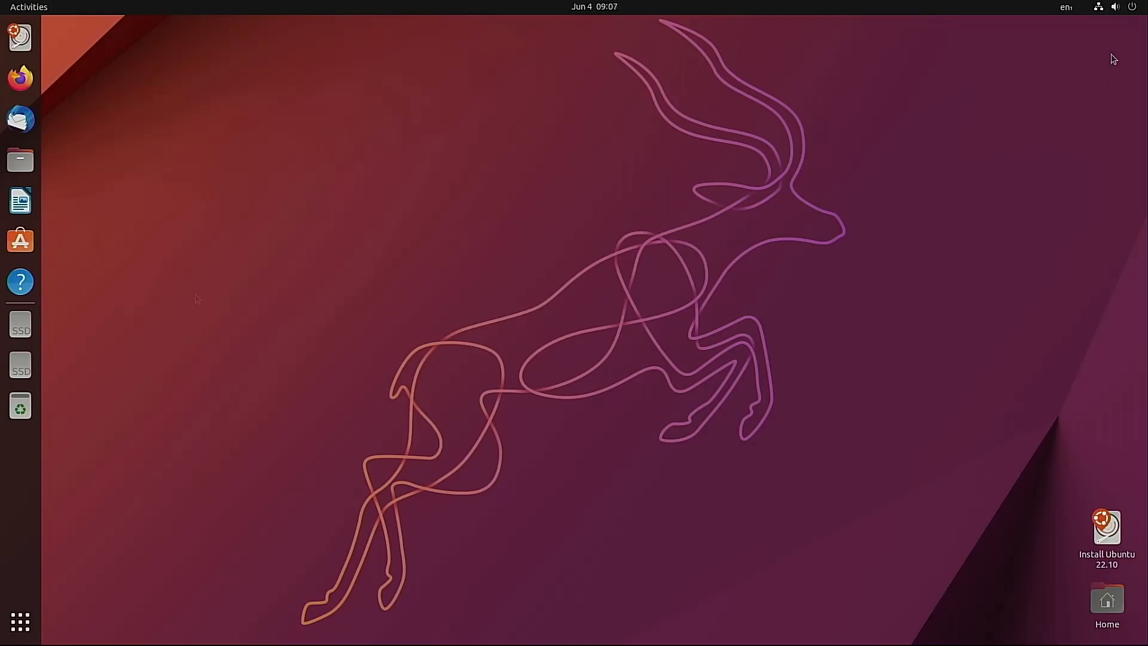
{"action": "left_click", "coordinate": [1105, 7]}
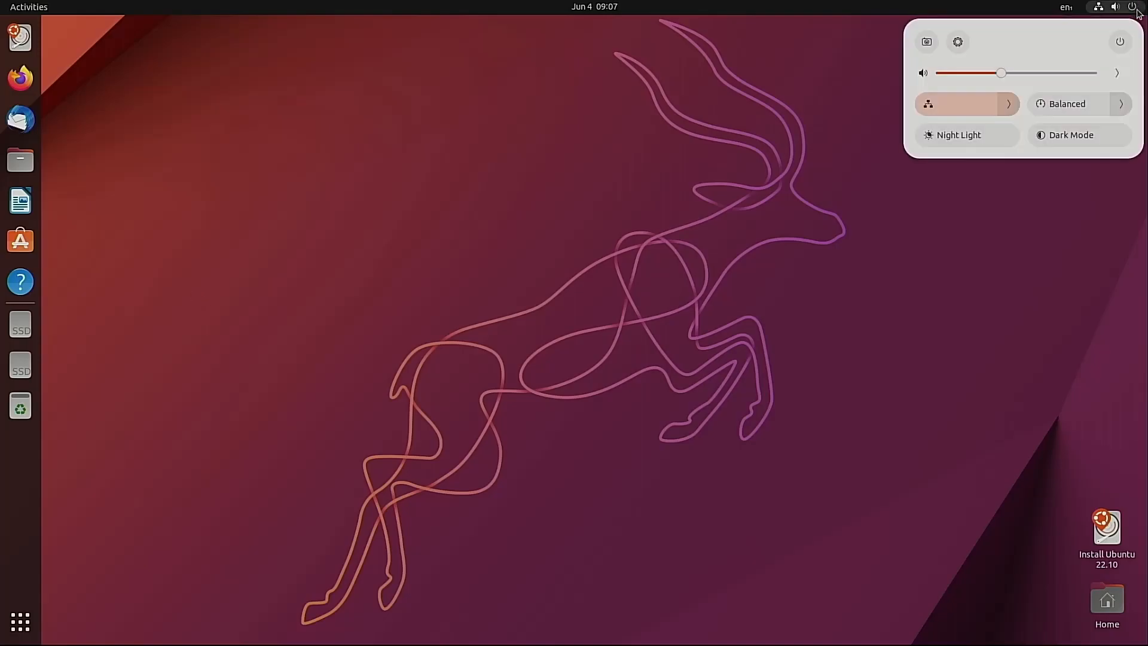
{"action": "mouse_move", "coordinate": [1120, 60]}
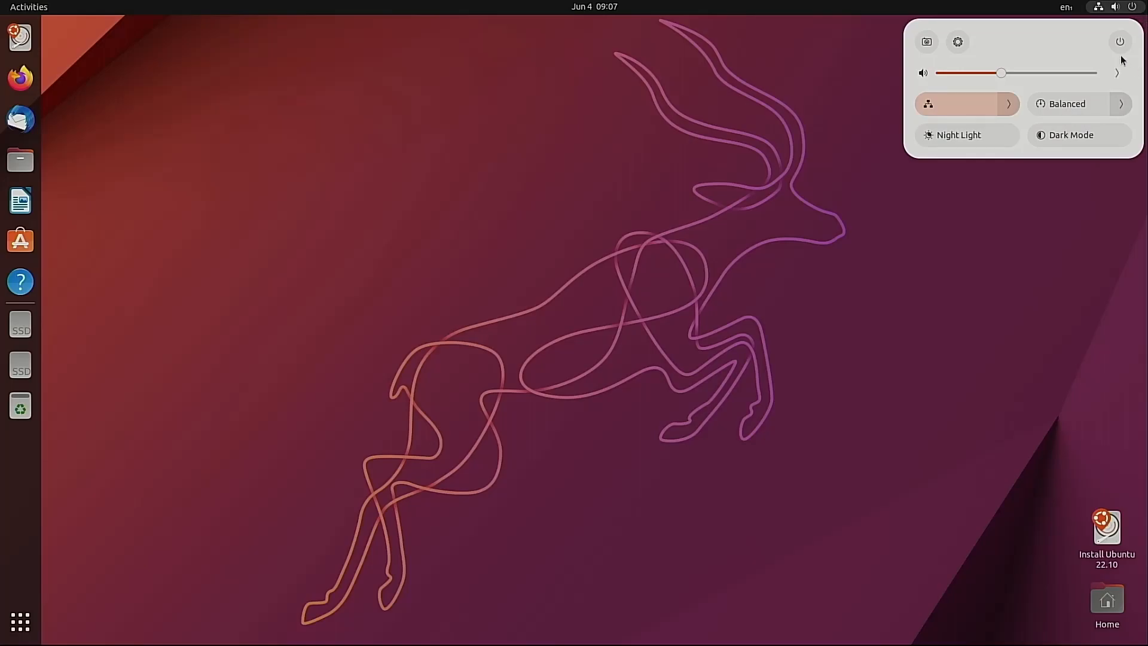
{"action": "left_click", "coordinate": [1120, 42]}
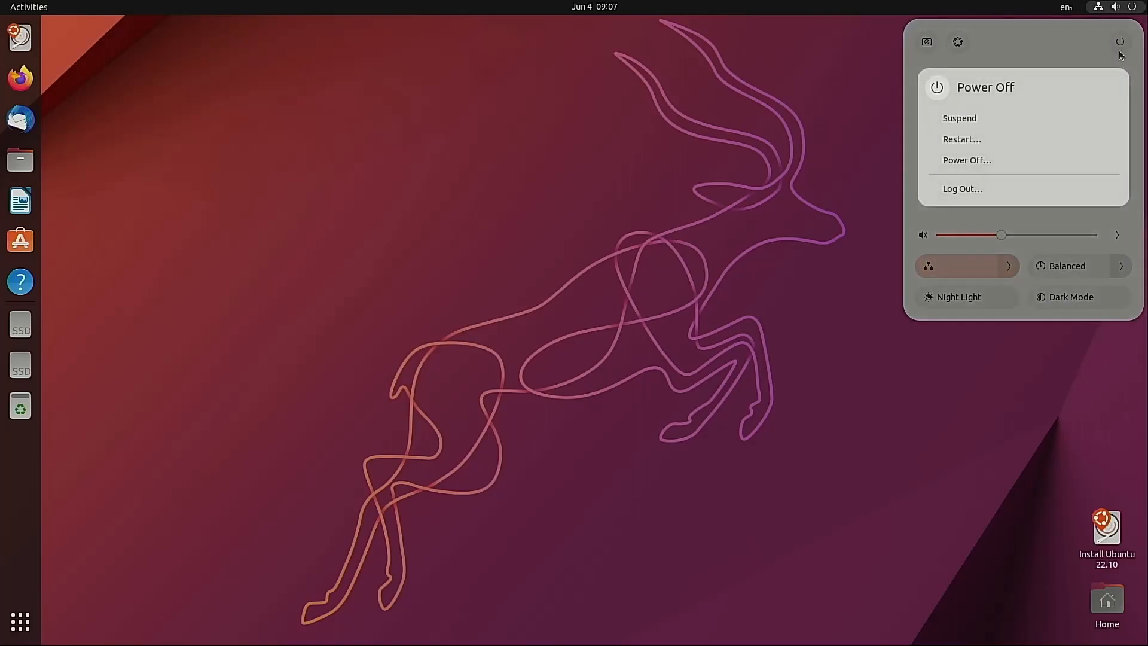
{"action": "mouse_move", "coordinate": [966, 159]}
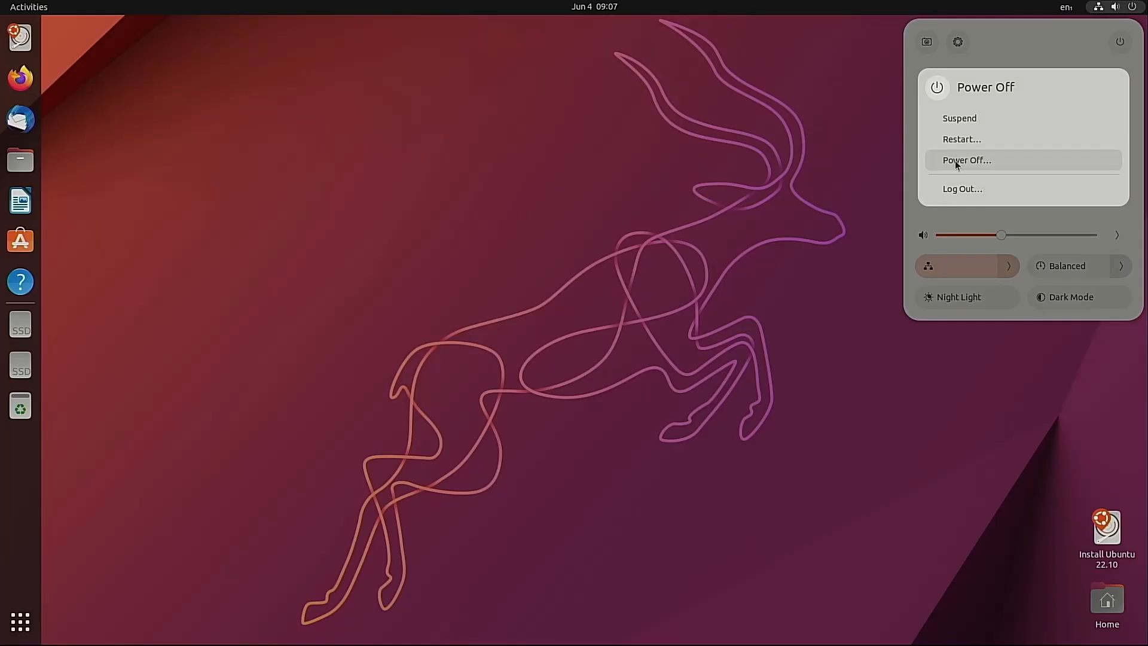
{"action": "mouse_move", "coordinate": [1015, 165]}
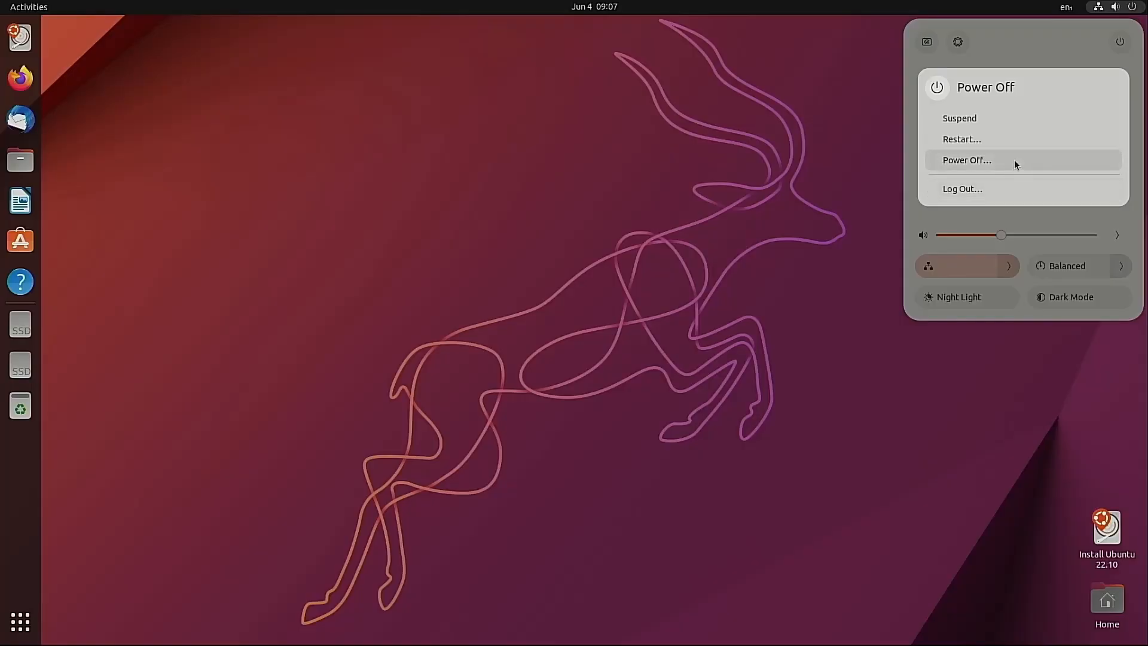
{"action": "left_click", "coordinate": [966, 159]}
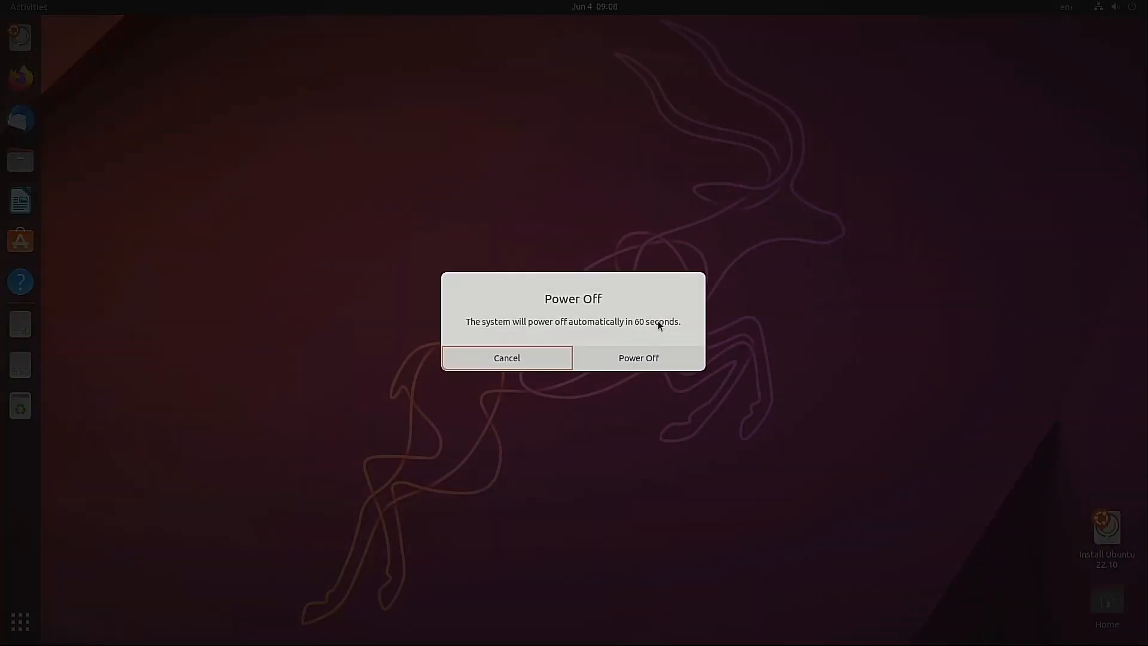
{"action": "left_click", "coordinate": [507, 357]}
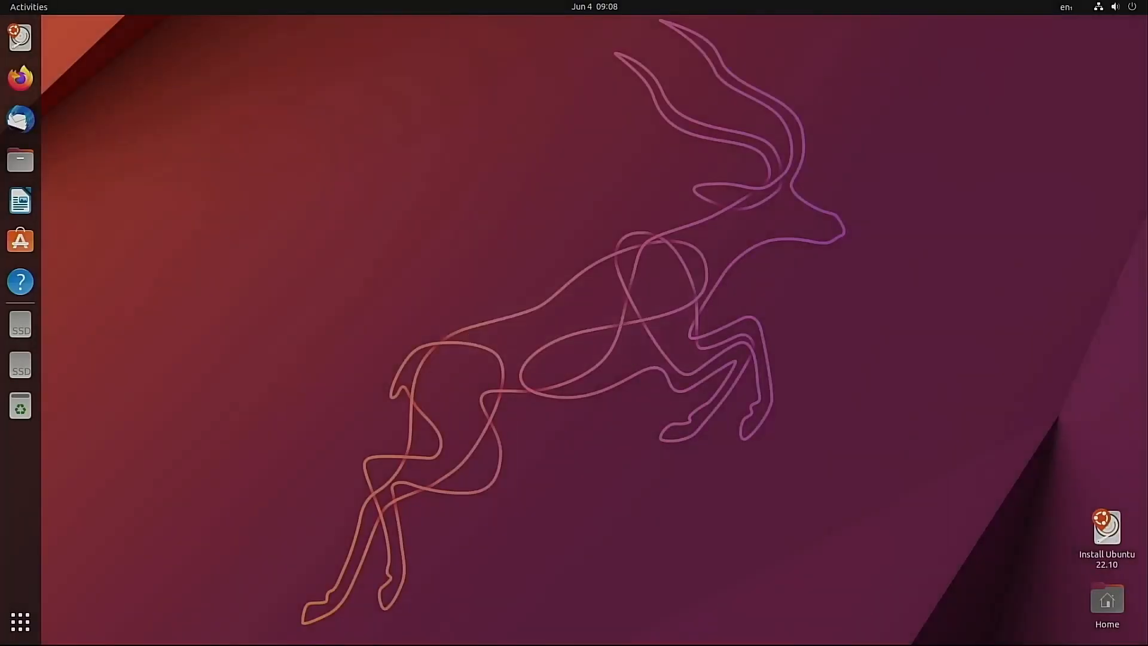